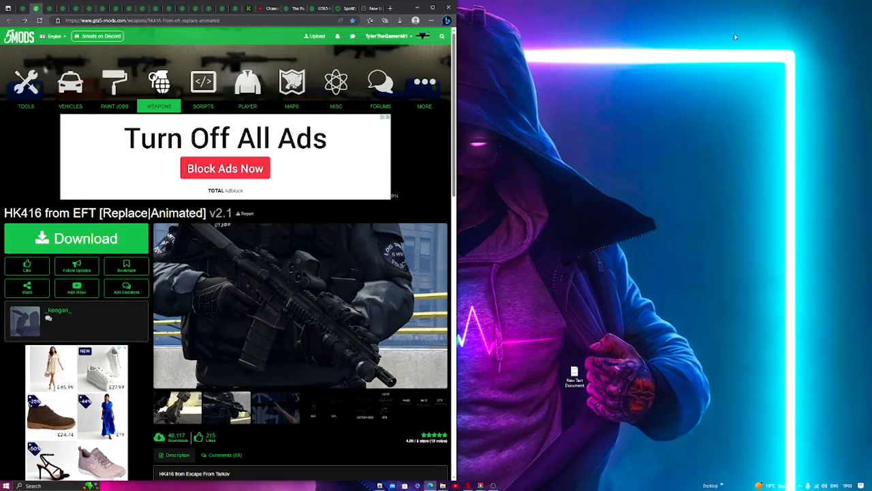
pyautogui.moveTo(544, 204)
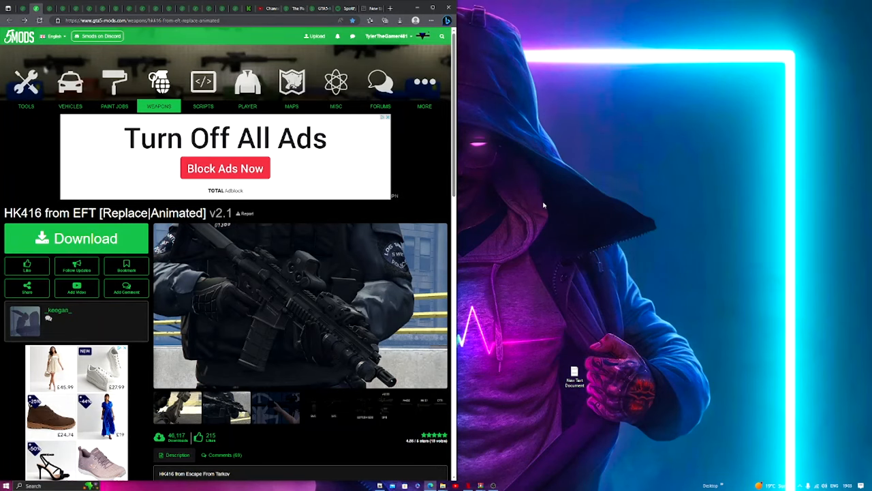
pyautogui.moveTo(392, 439)
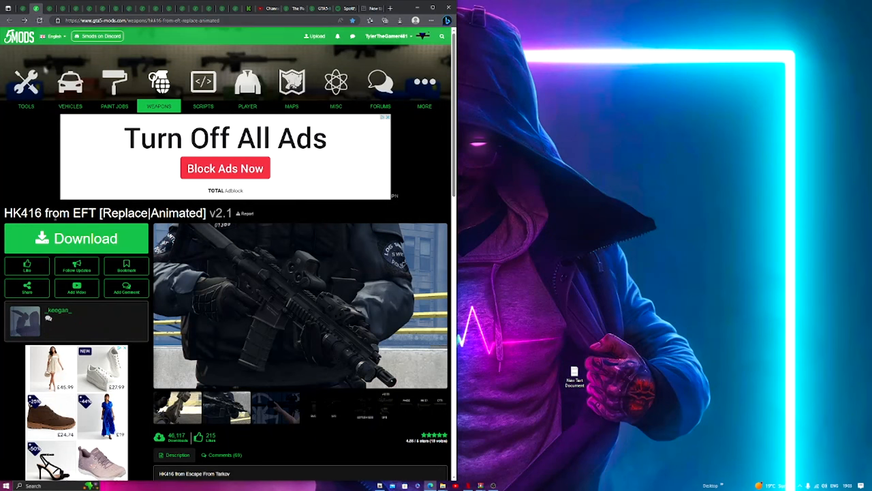
pyautogui.moveTo(254, 229)
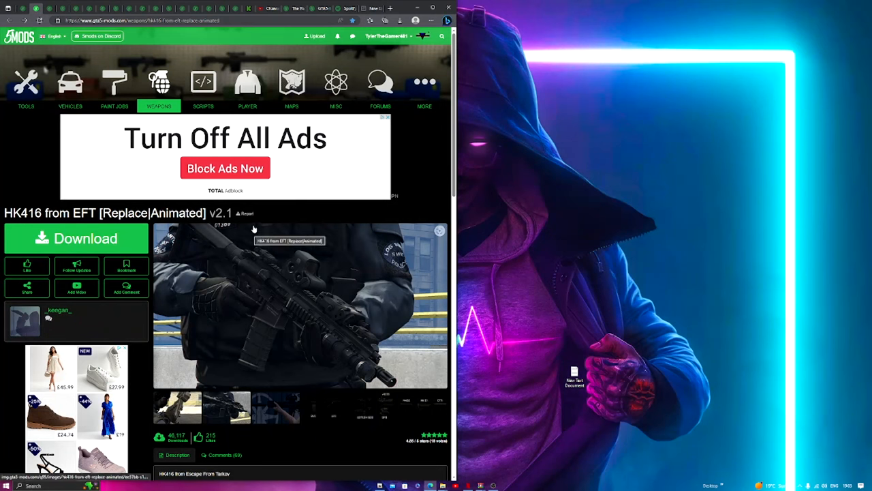
# Look through the HK416 mod's screenshot gallery on its page and close it
pyautogui.scroll(-3)
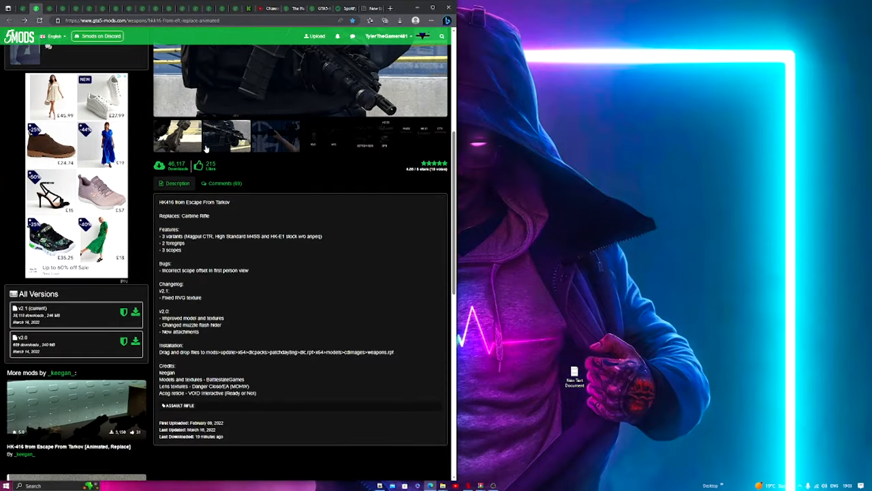
pyautogui.click(226, 135)
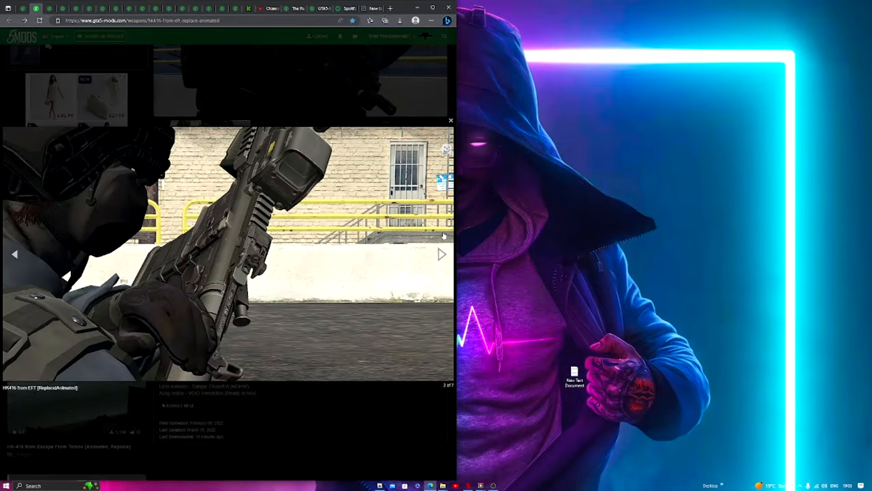
pyautogui.click(441, 254)
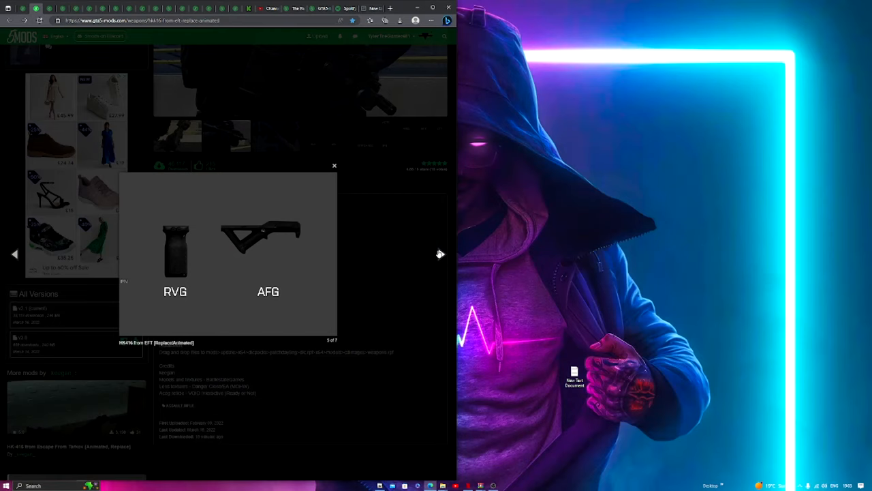
pyautogui.click(439, 253)
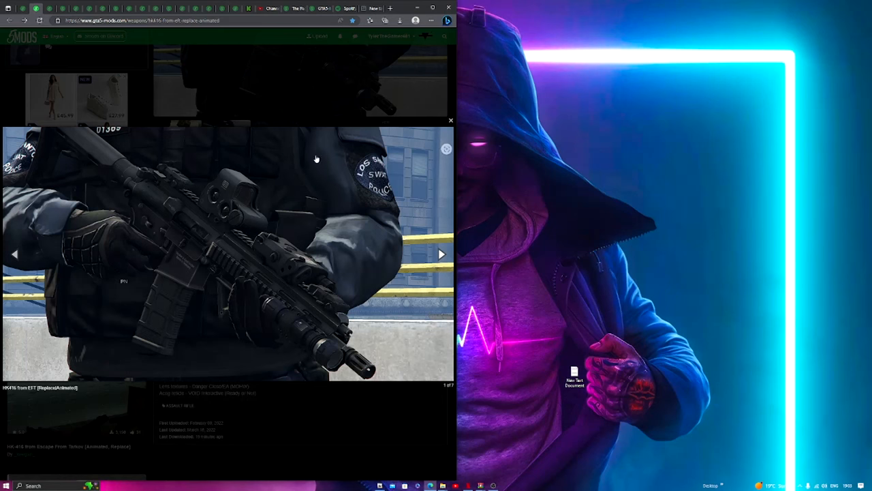
pyautogui.click(450, 120)
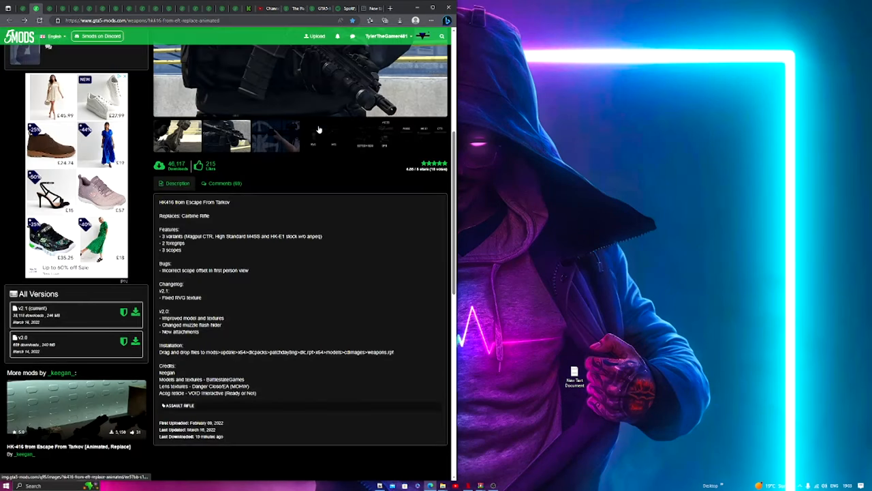
pyautogui.moveTo(358, 150)
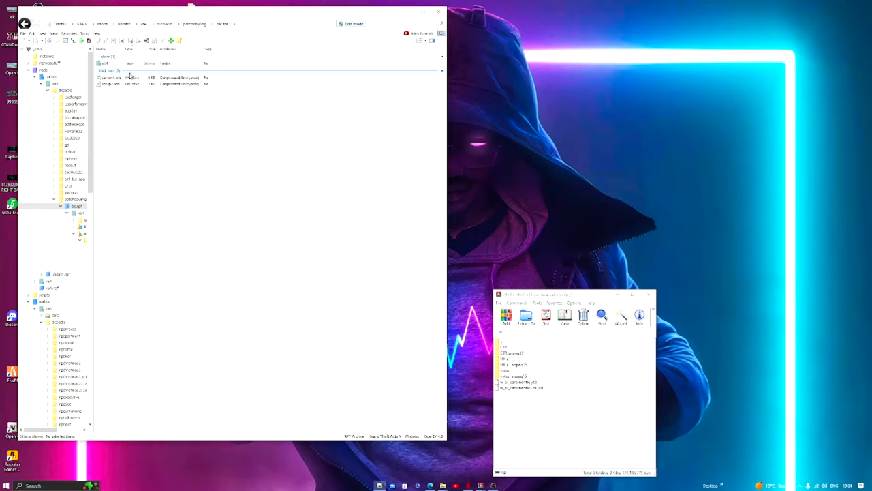
# Browse OpenIV down through mods > update > x64 > dlcpacks toward the cdimages folder
pyautogui.click(110, 71)
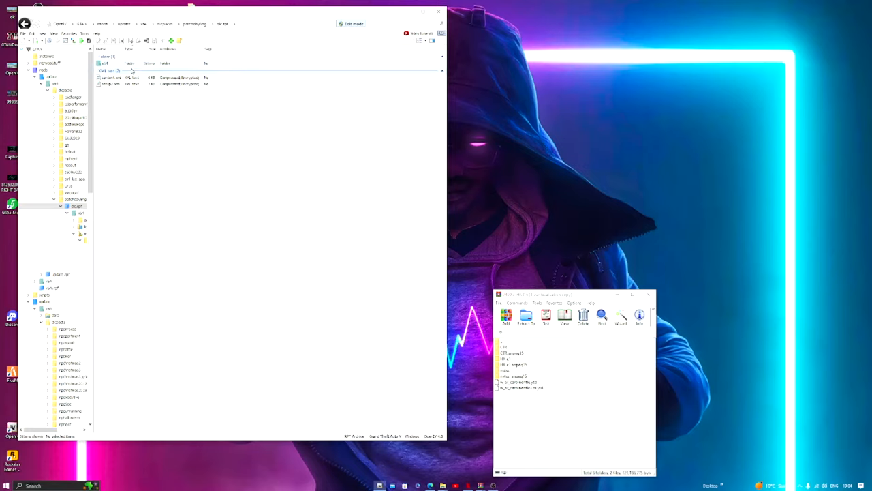
pyautogui.click(130, 63)
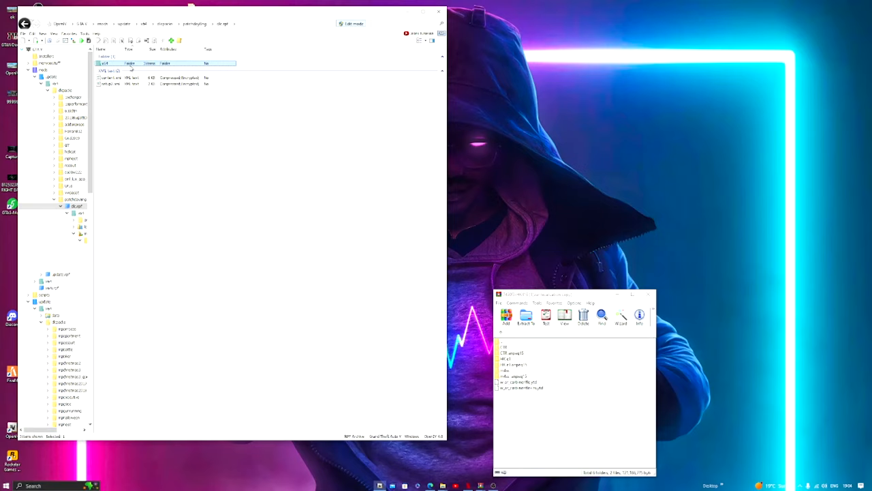
pyautogui.doubleClick(106, 63)
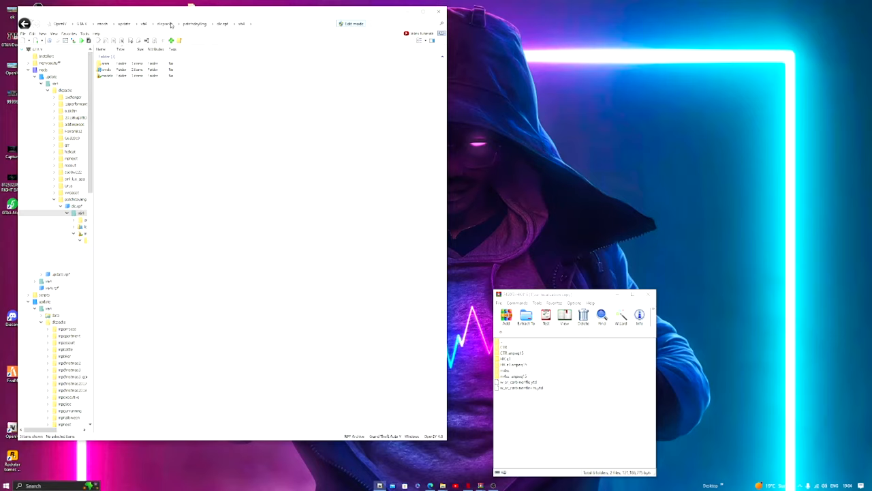
pyautogui.moveTo(112, 26)
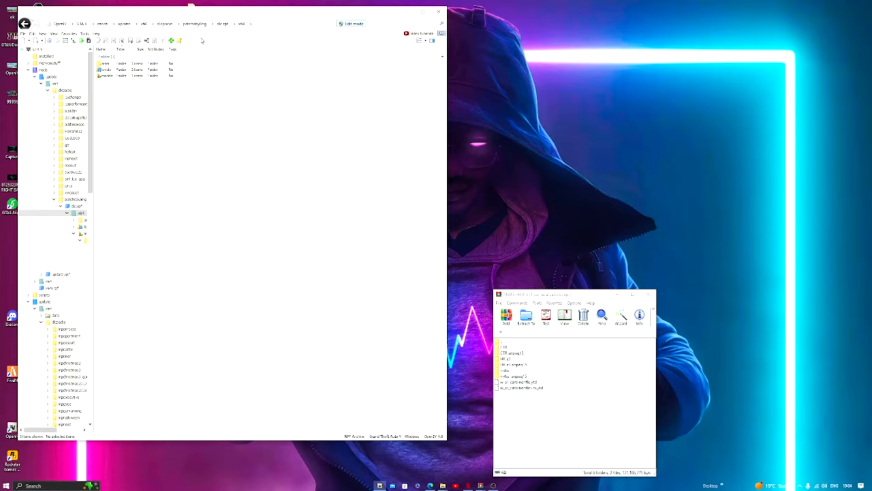
pyautogui.click(137, 75)
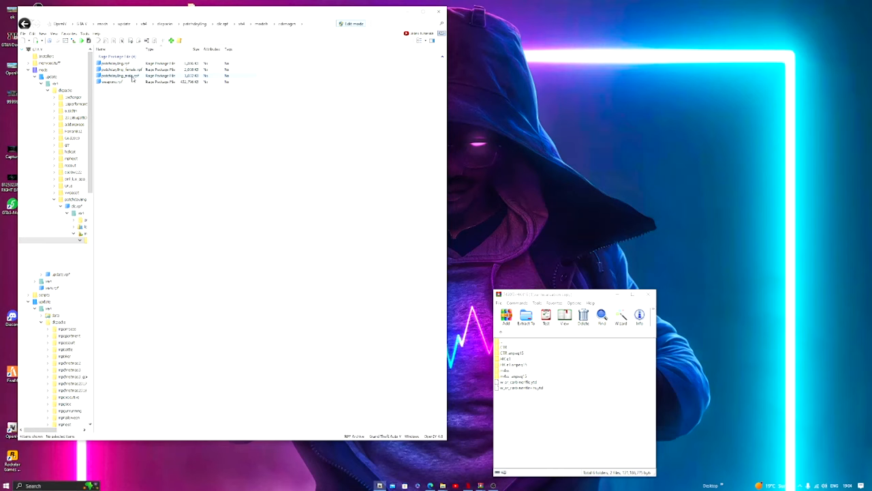
# Open weapons.rpf to list its weapon model files, then select entries in the mod archive
pyautogui.doubleClick(115, 82)
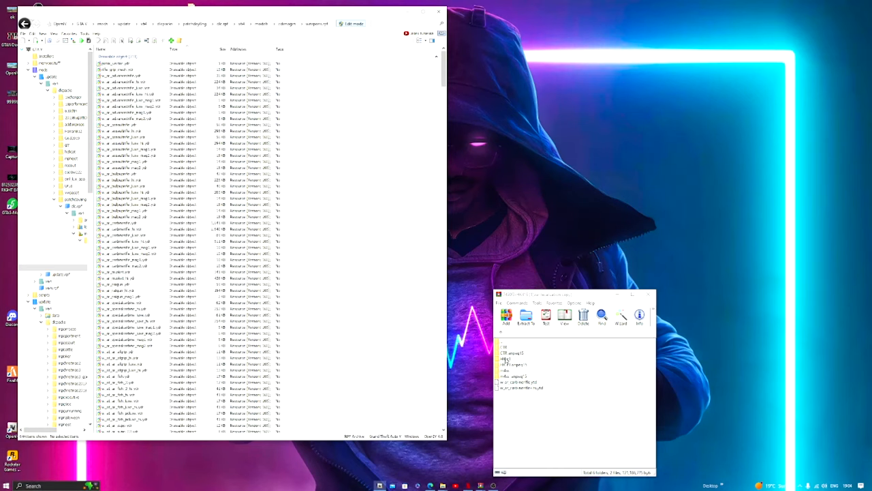
pyautogui.click(521, 382)
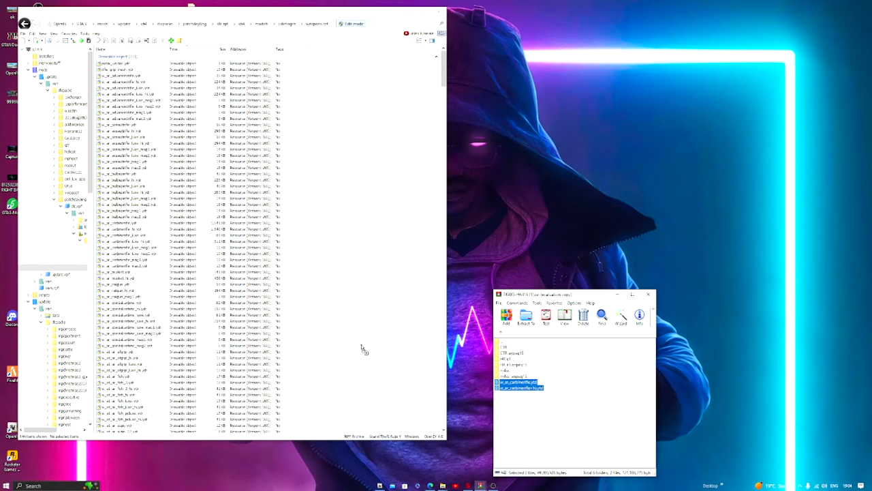
pyautogui.click(526, 315)
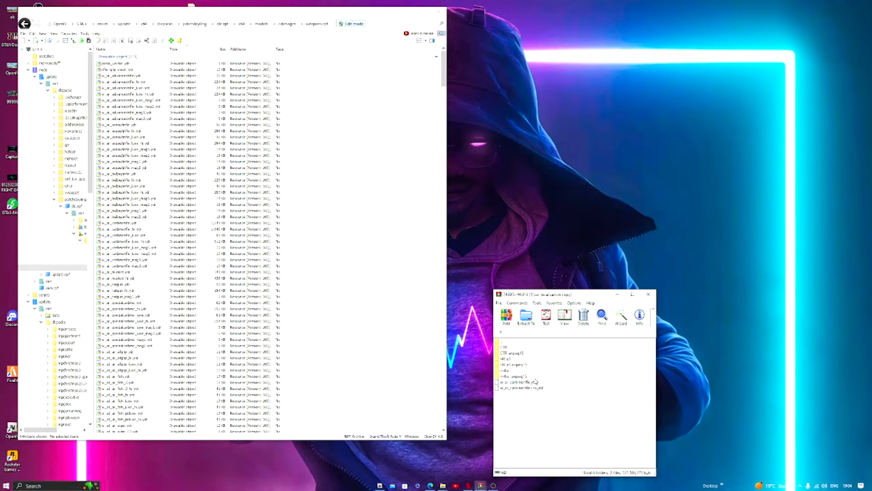
# Browse the mod archive's subfolders and preview the carbine rifle .ydr model in the 3D viewer
pyautogui.click(515, 375)
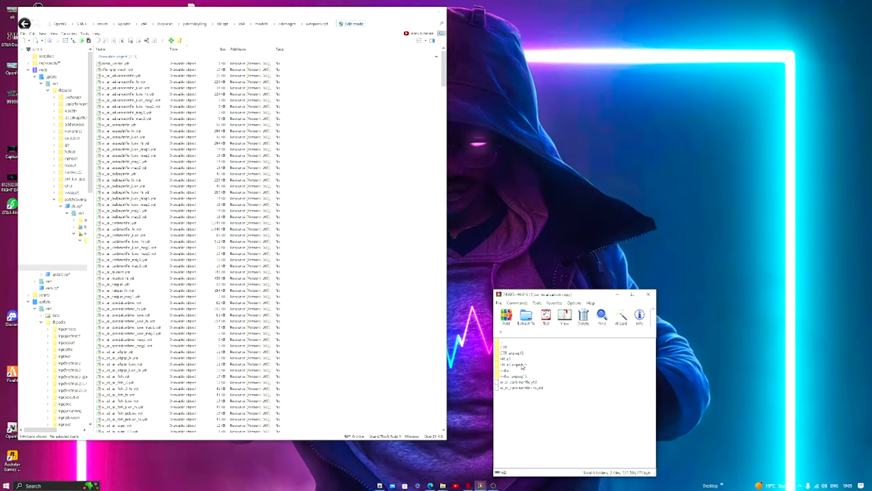
pyautogui.click(503, 347)
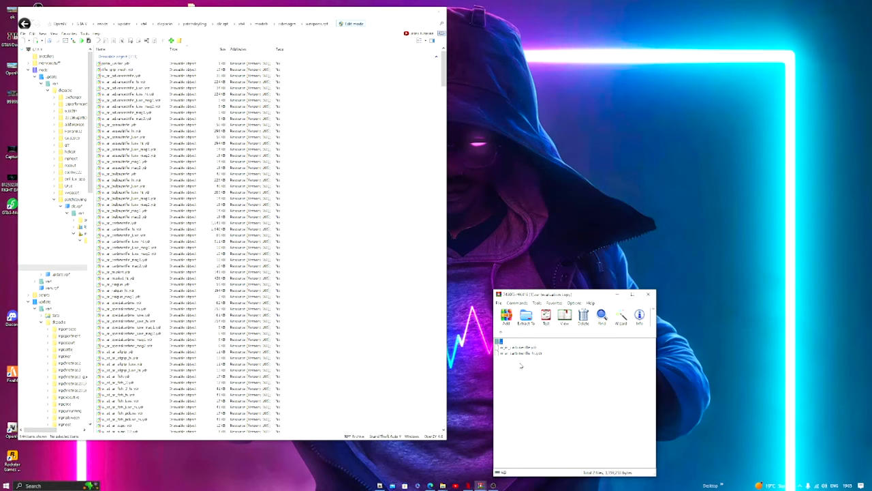
pyautogui.click(521, 348)
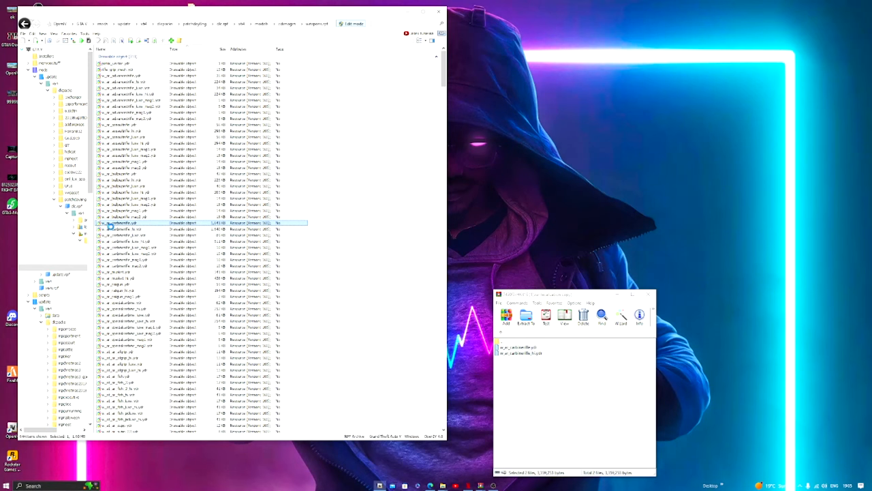
pyautogui.doubleClick(122, 224)
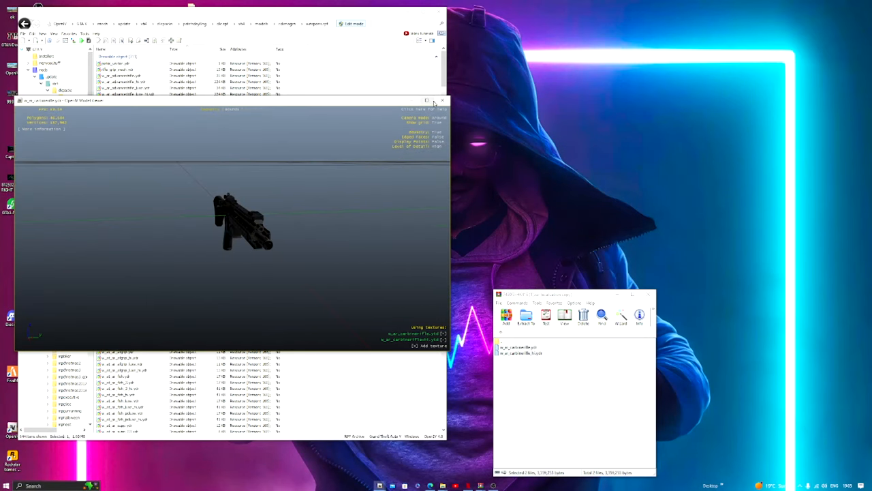
pyautogui.click(442, 101)
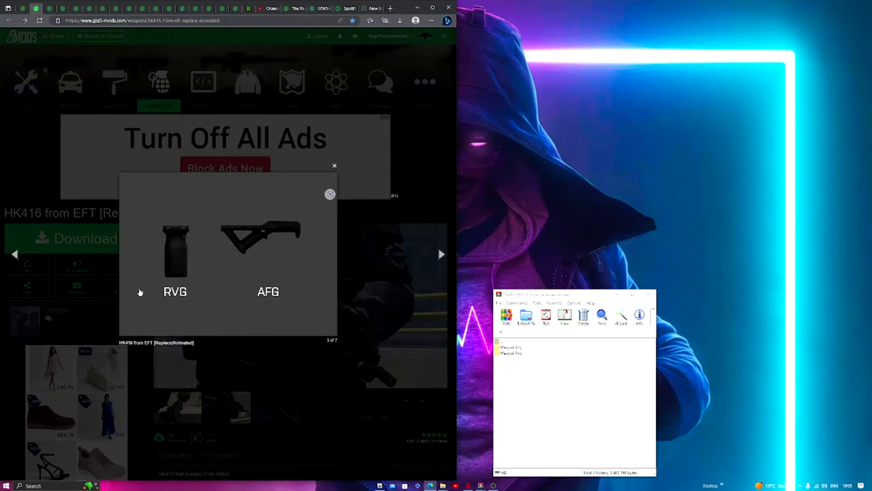
pyautogui.moveTo(177, 312)
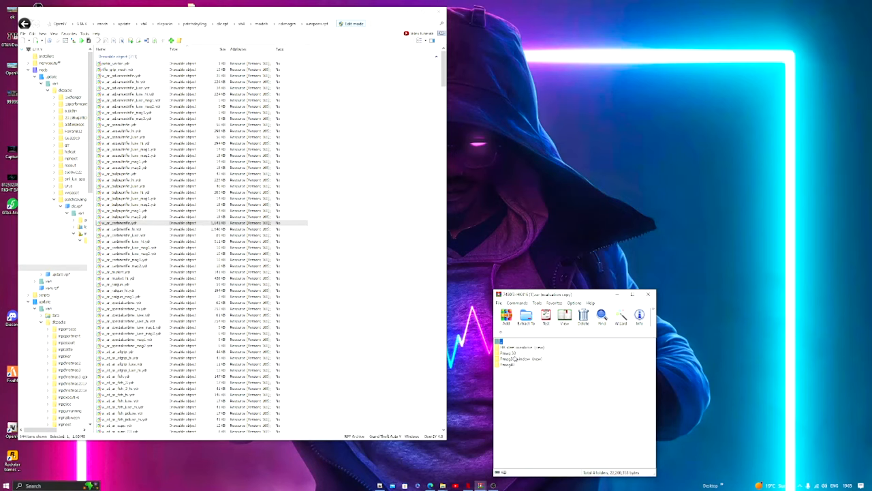
pyautogui.moveTo(522, 349)
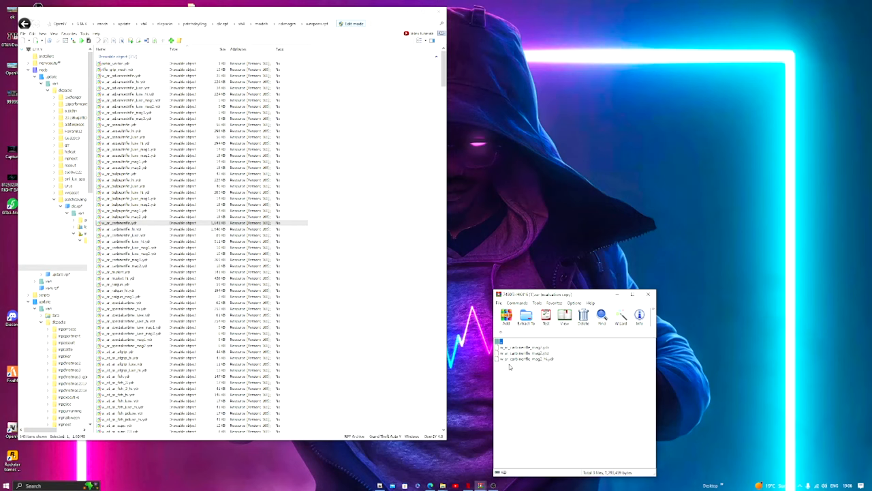
# Drop the three HK416 scope files from the archive's scope folder into weapons.rpf and open the replaced scope model
pyautogui.click(525, 349)
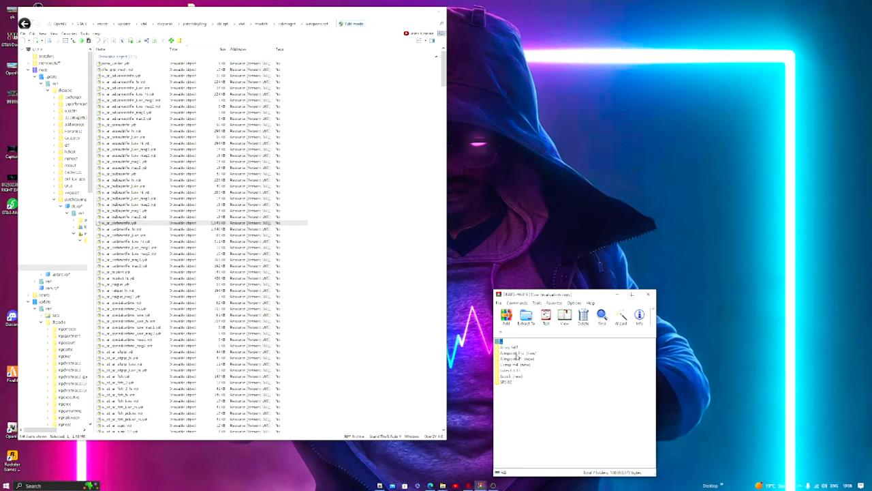
pyautogui.moveTo(517, 349)
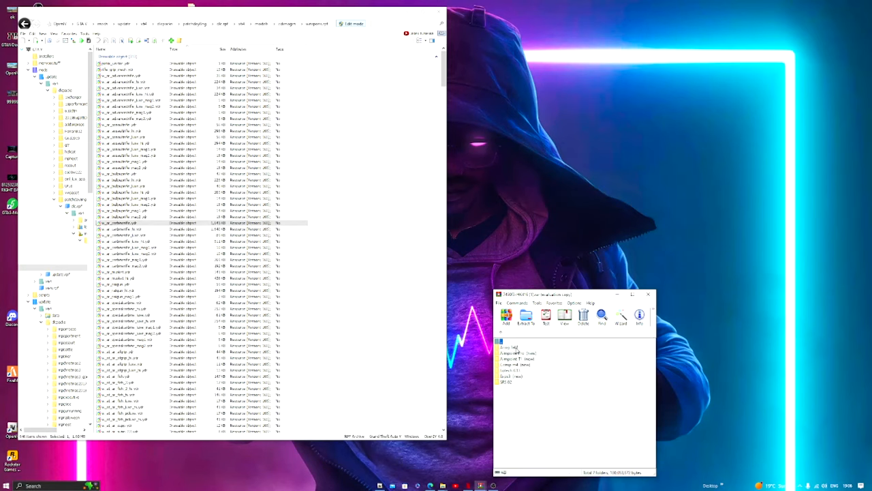
pyautogui.click(524, 353)
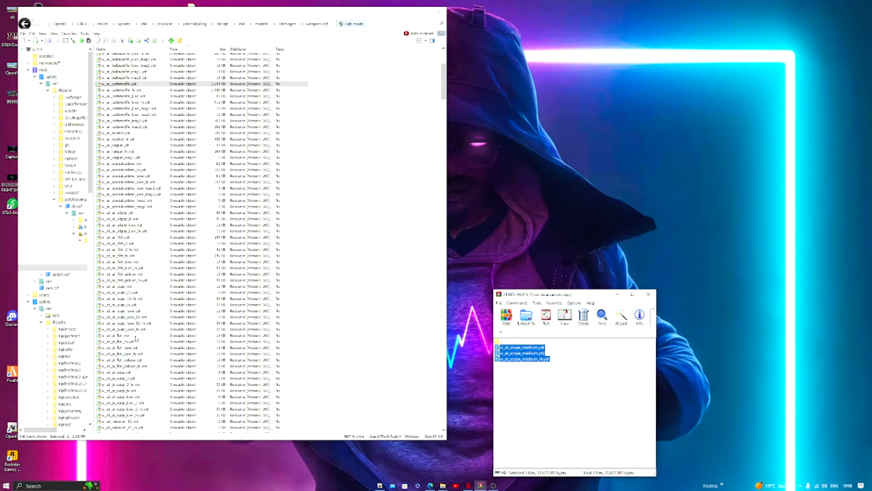
pyautogui.scroll(-3)
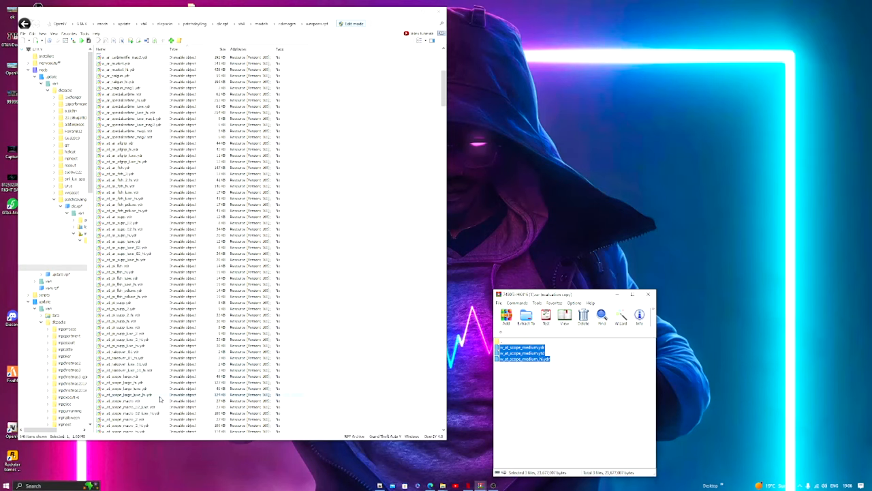
pyautogui.scroll(-3)
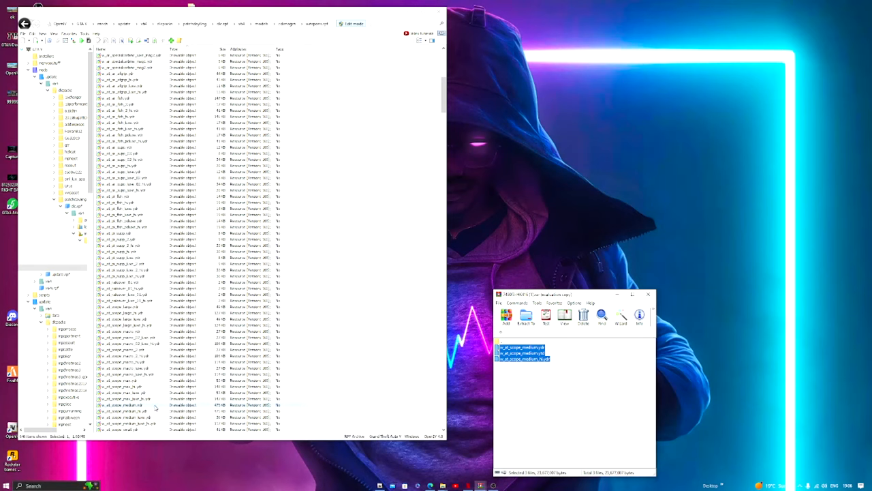
pyautogui.click(130, 403)
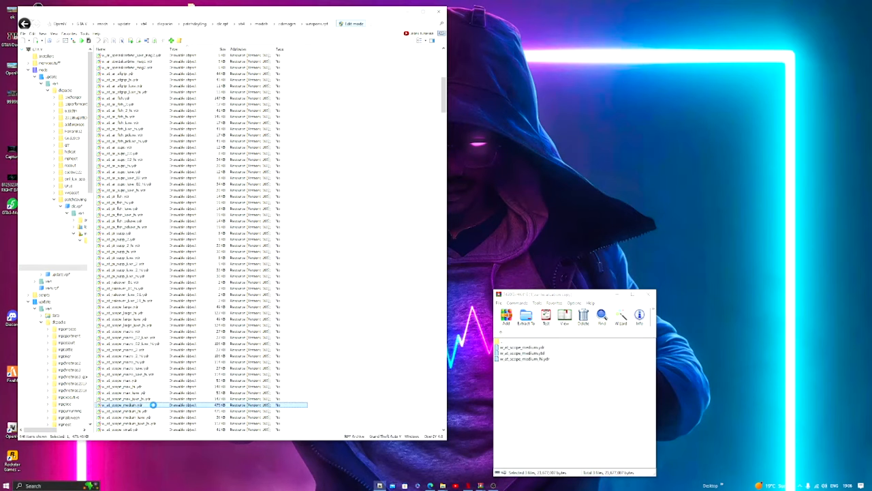
pyautogui.doubleClick(126, 403)
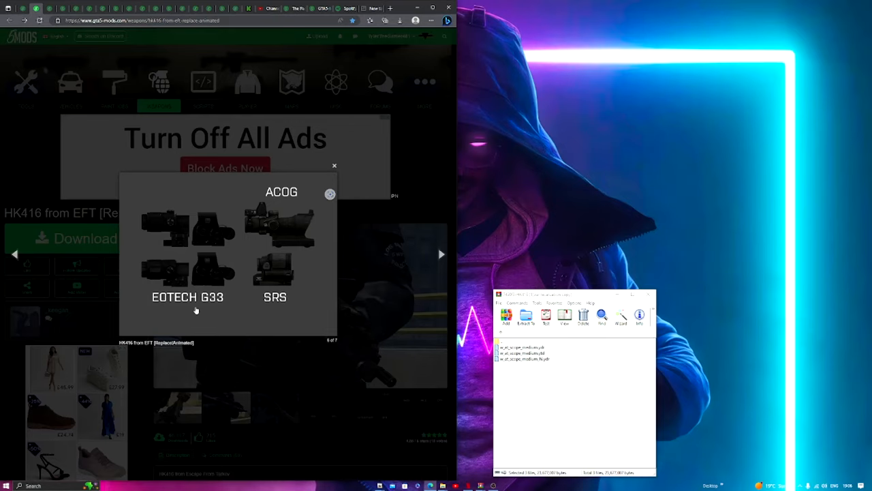
pyautogui.moveTo(235, 305)
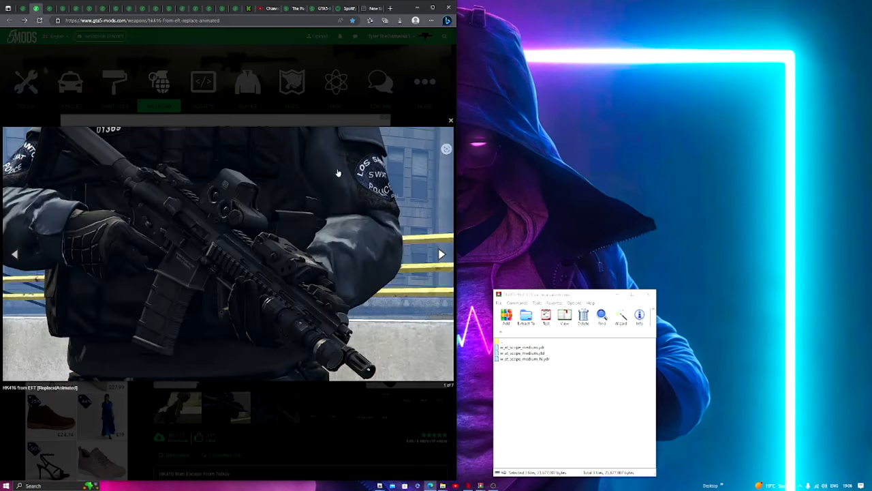
# Move on from the HK416 gallery image showing the scope options in game
pyautogui.click(450, 120)
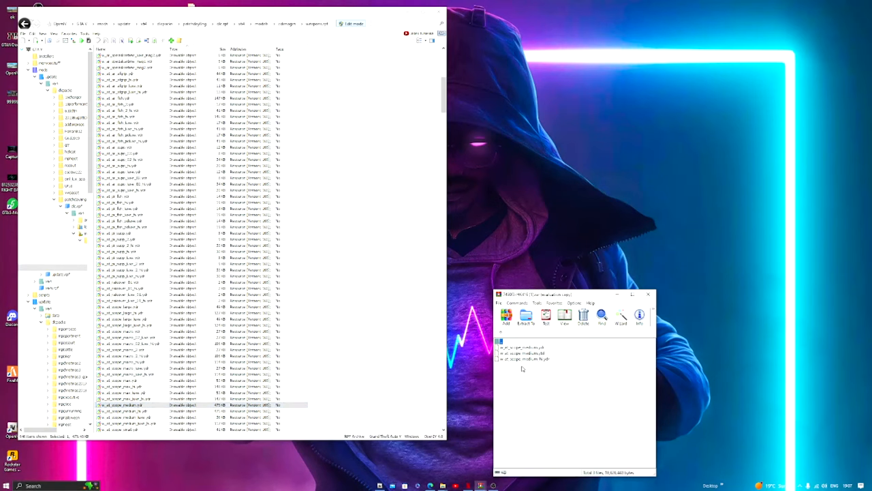
# Add the remaining scope files to weapons.rpf, preview the EOTech sight model and return the archive to its folder list
pyautogui.click(526, 317)
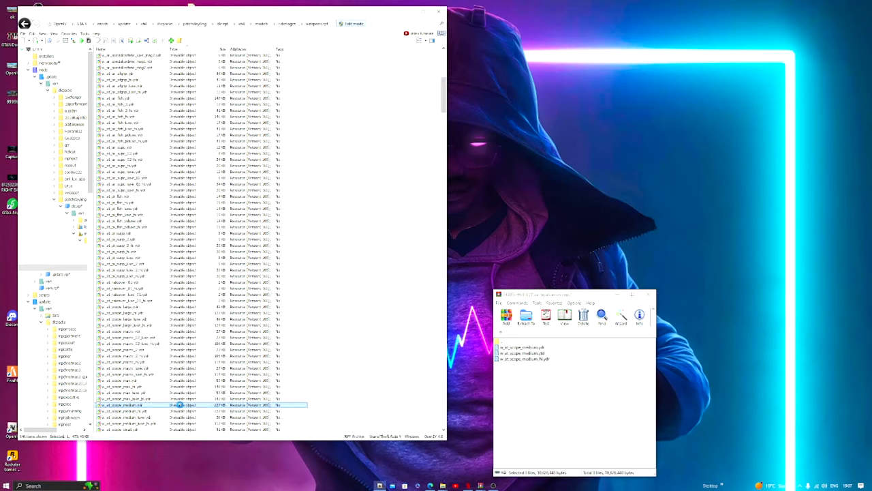
pyautogui.doubleClick(123, 404)
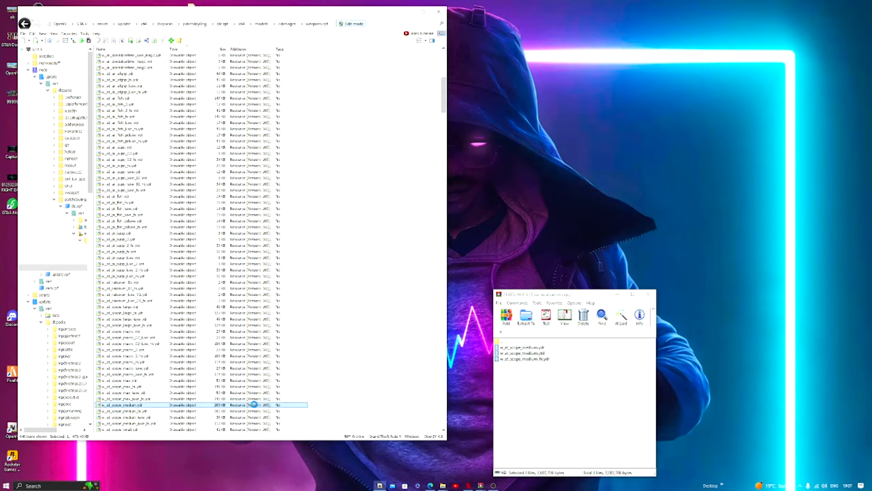
pyautogui.doubleClick(123, 404)
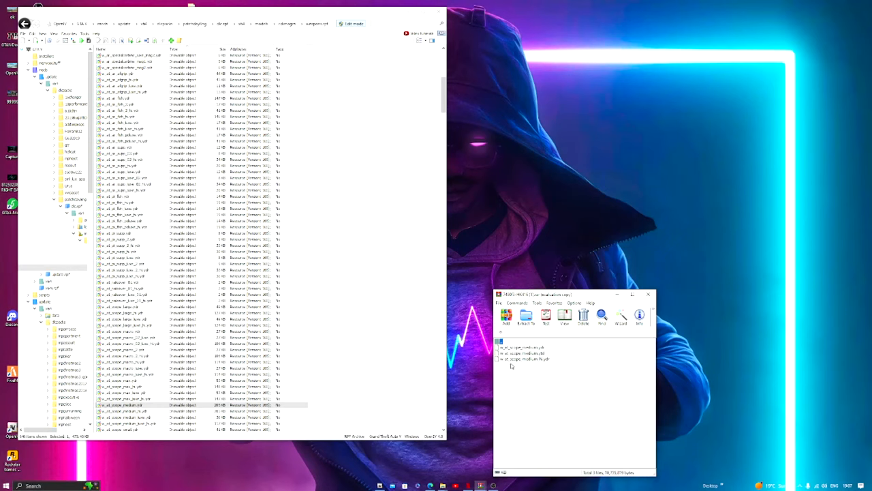
pyautogui.click(524, 349)
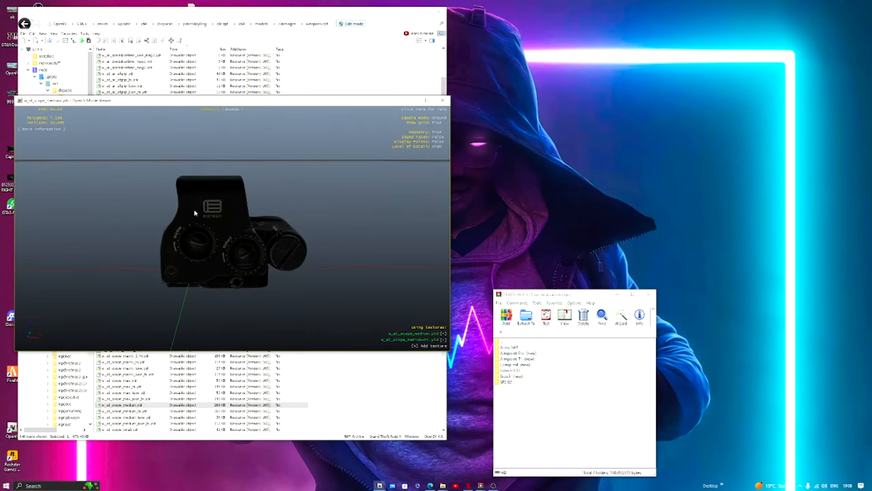
pyautogui.click(442, 101)
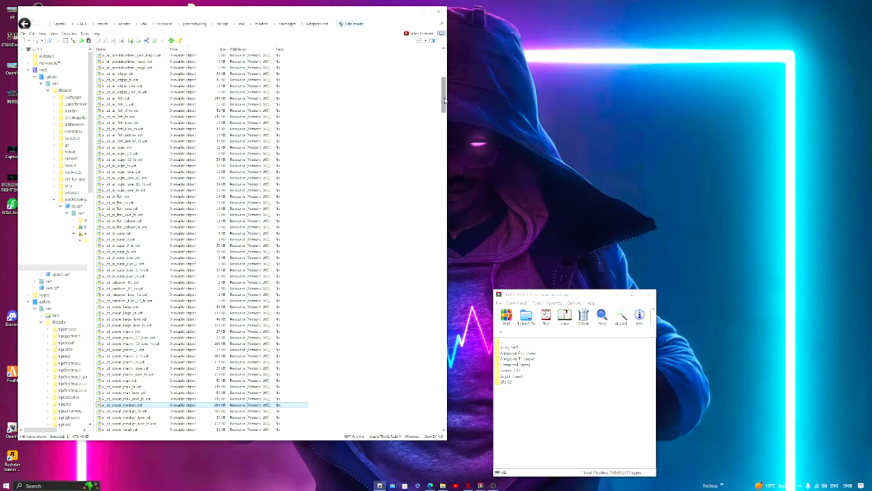
pyautogui.moveTo(681, 294)
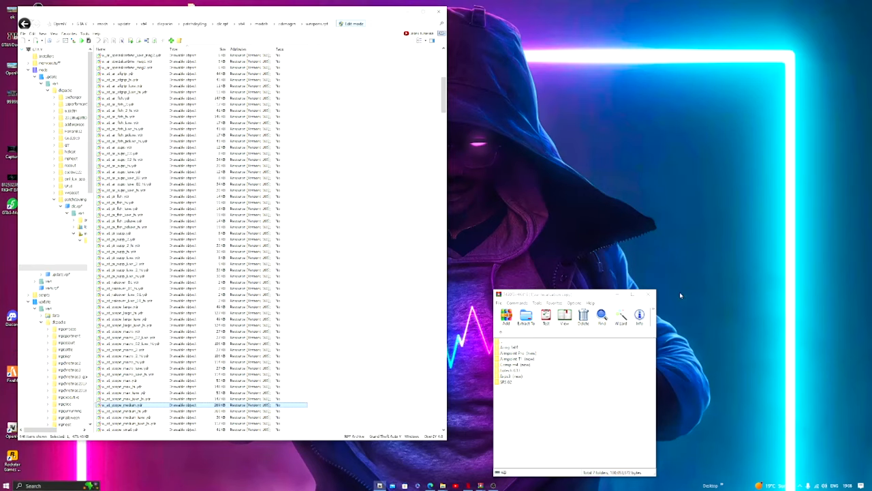
# Open the archive's magazine folder and bring the carbine magazine entries into view in weapons.rpf
pyautogui.click(507, 365)
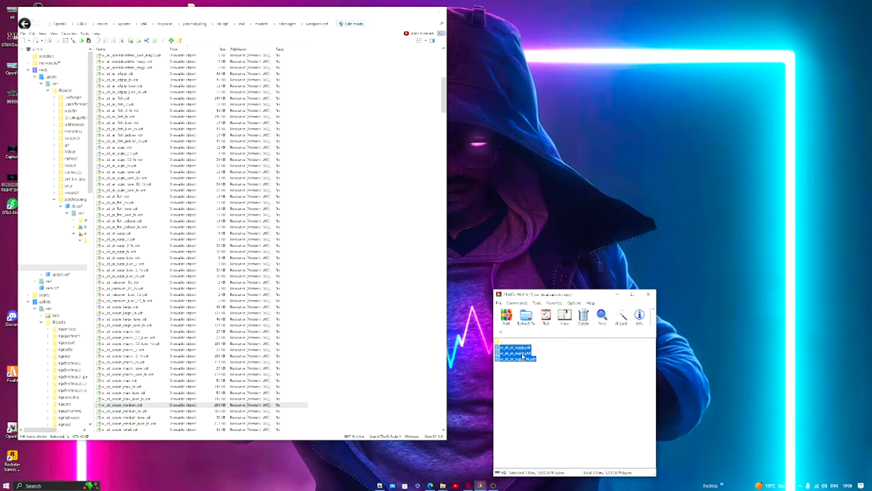
pyautogui.moveTo(374, 314)
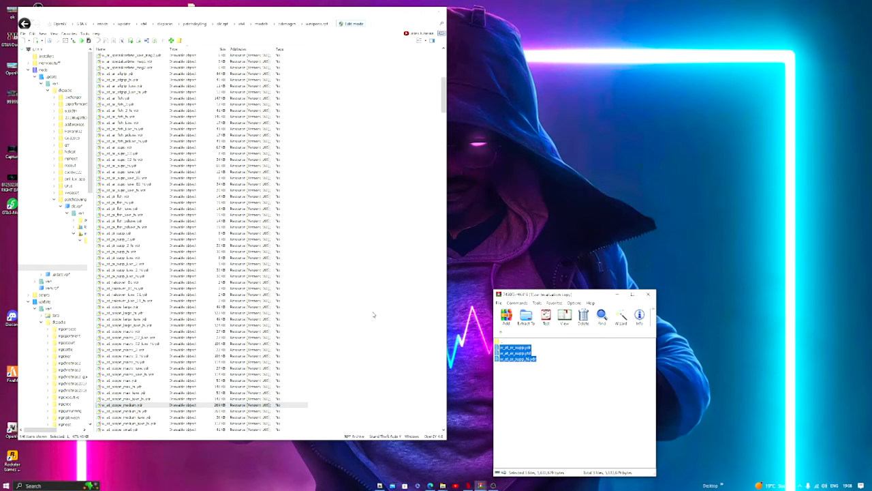
pyautogui.scroll(3)
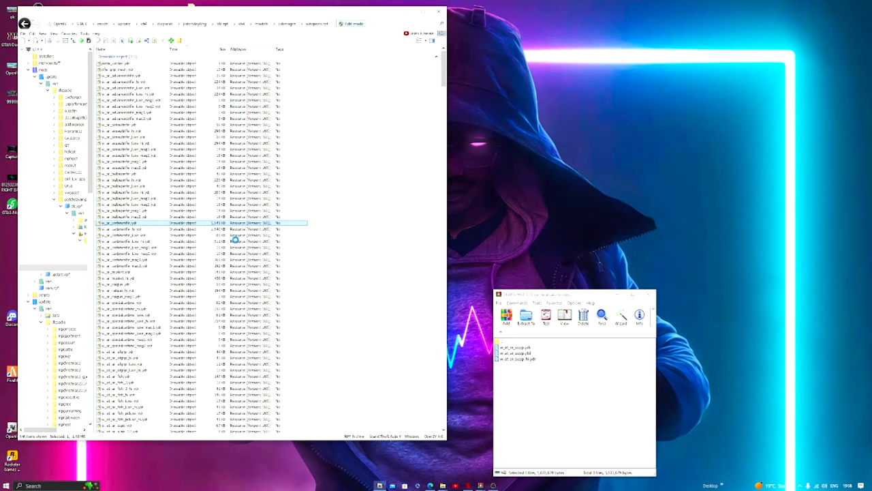
pyautogui.doubleClick(117, 224)
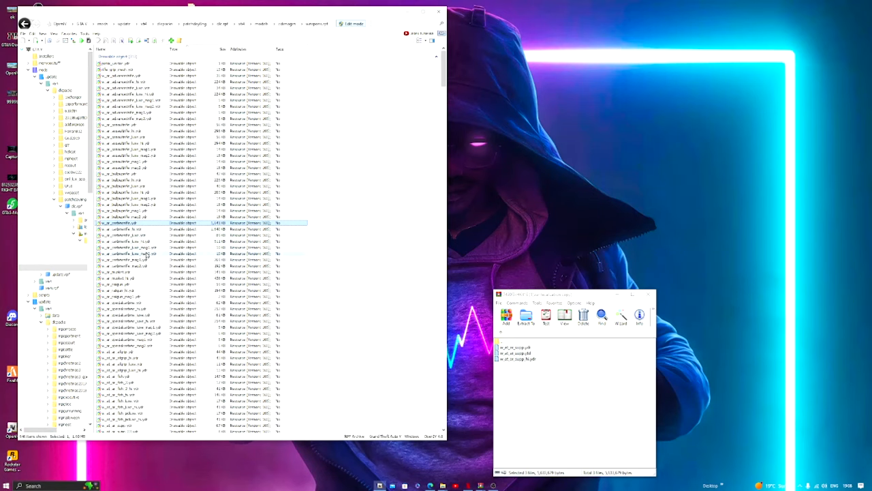
pyautogui.click(129, 259)
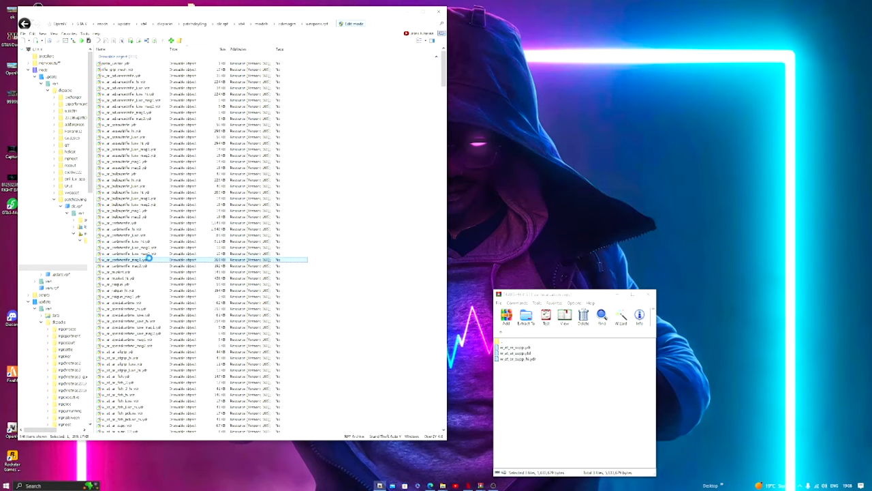
pyautogui.doubleClick(129, 259)
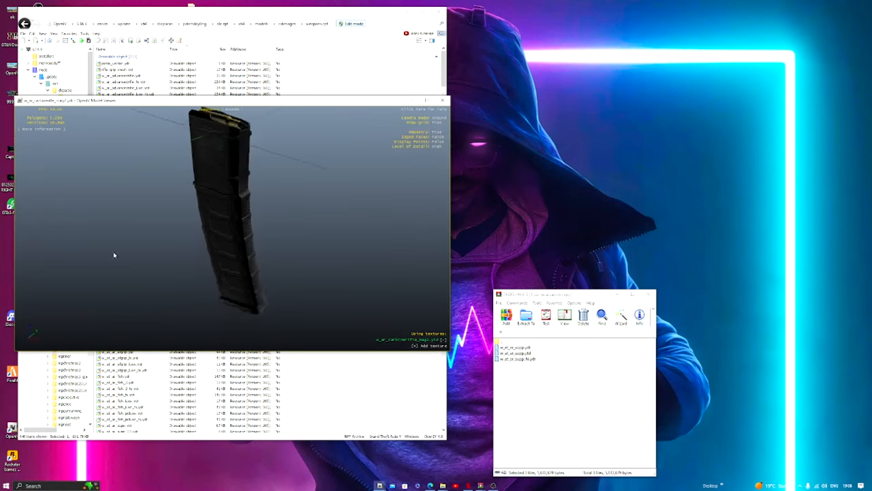
pyautogui.click(442, 100)
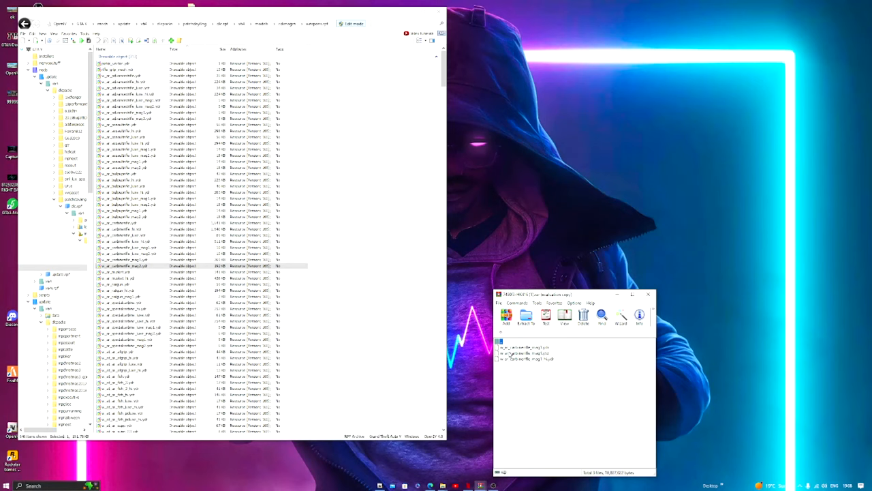
# Swap in the three HK416 extended magazine files and rotate the new curved magazine model in the viewer
pyautogui.click(525, 348)
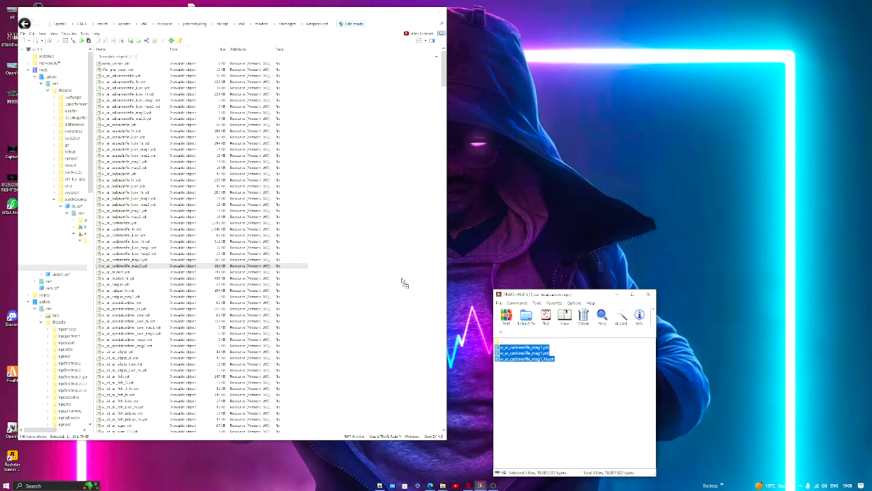
pyautogui.click(526, 316)
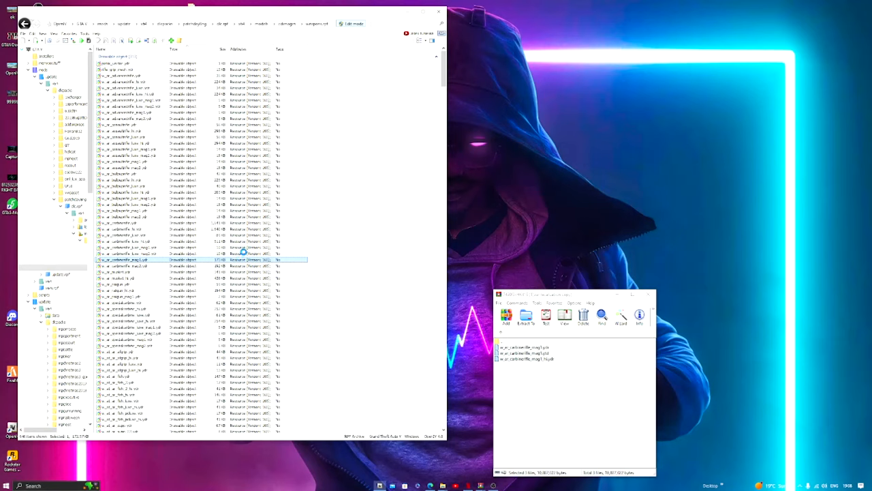
pyautogui.doubleClick(123, 259)
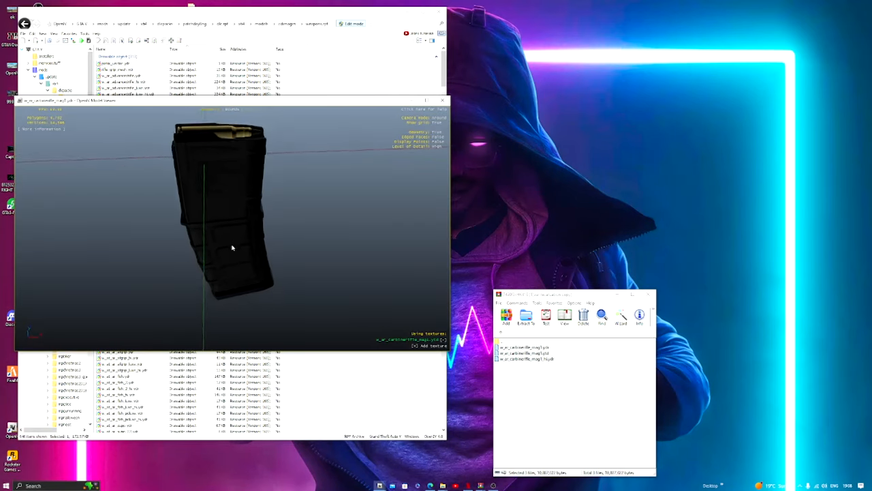
pyautogui.moveTo(232, 248); pyautogui.dragTo(266, 184)
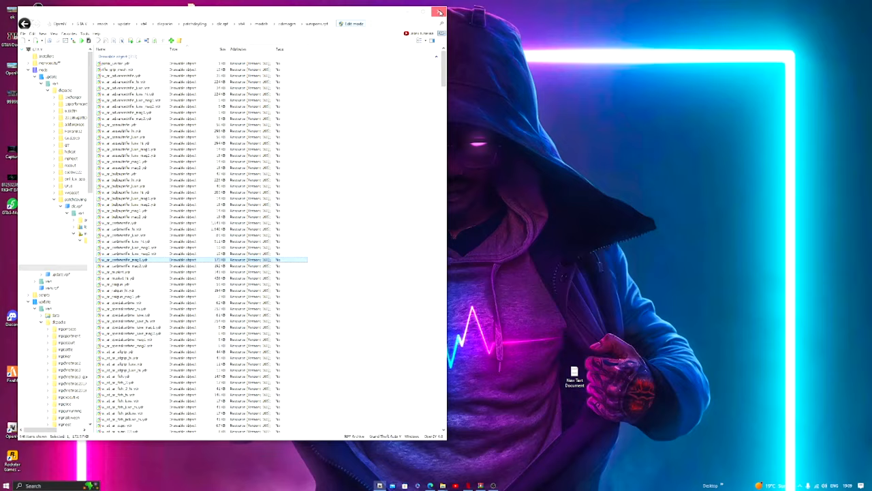
# Close OpenIV, leaving only the desktop on screen
pyautogui.click(439, 12)
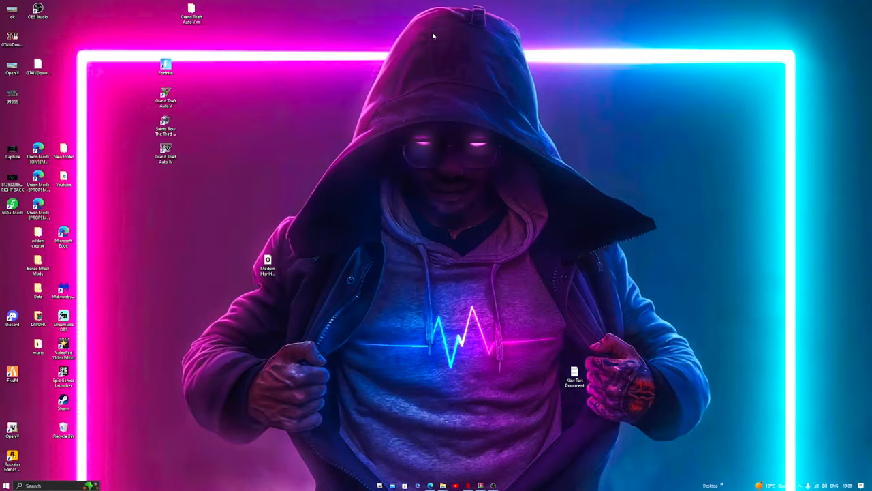